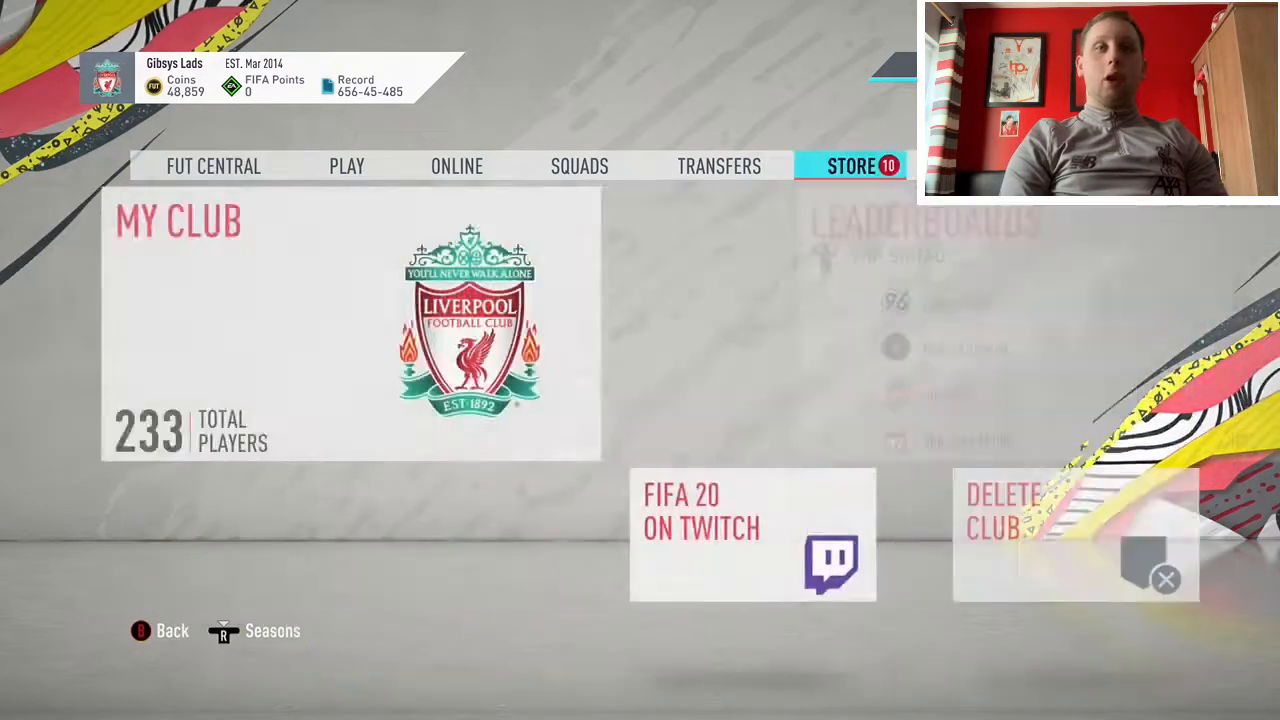
- Open the first 82-88 Rated Rare Player packs from My Packs, skipping the reveal animations
left_click(852, 166)
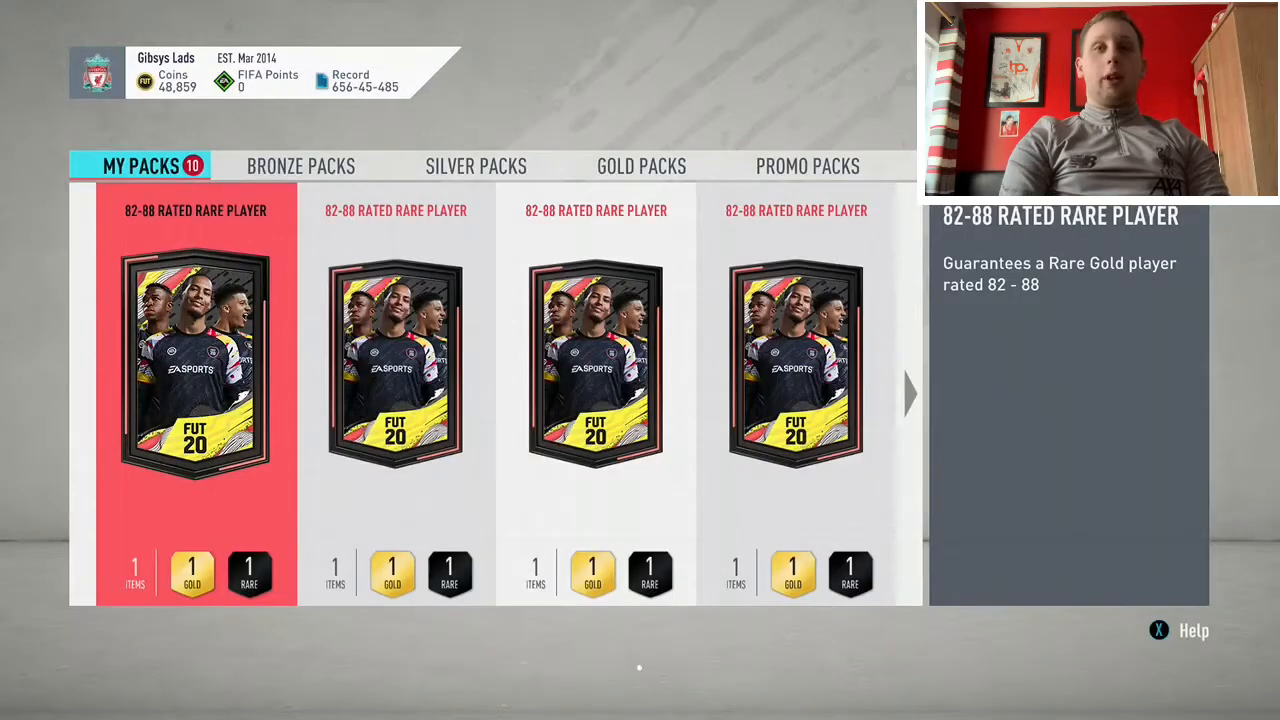
left_click(196, 364)
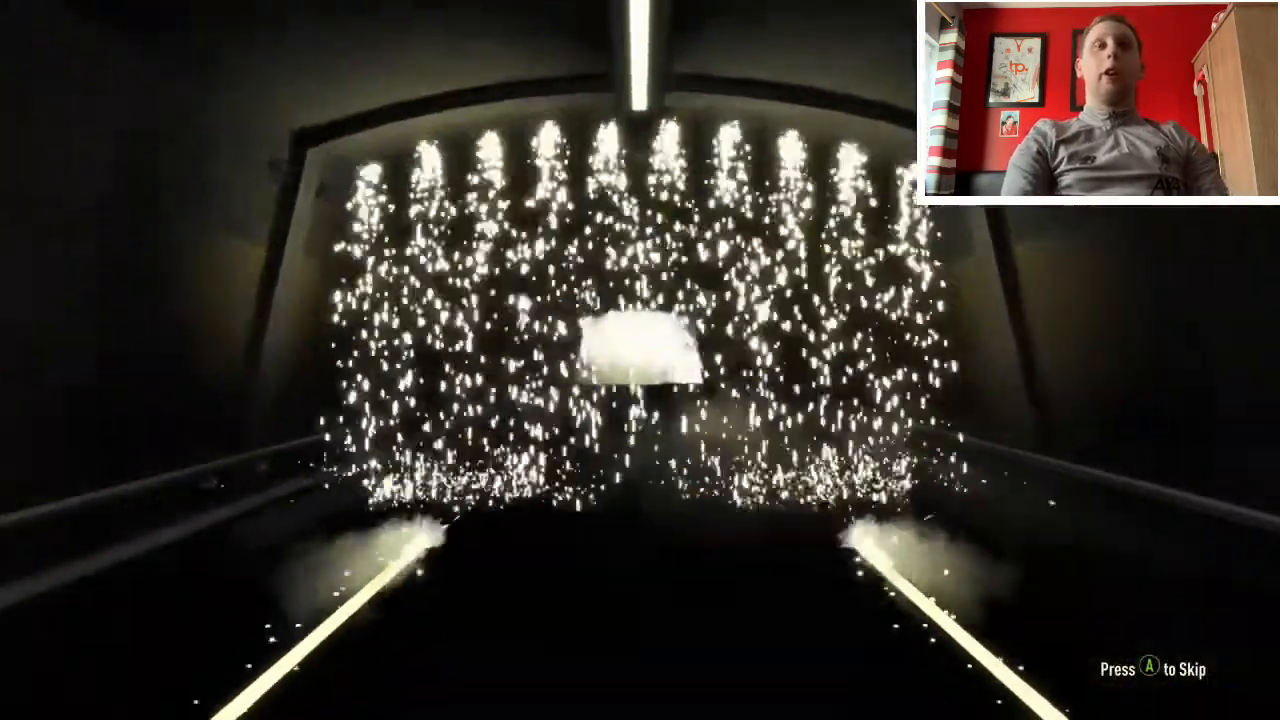
key("a")
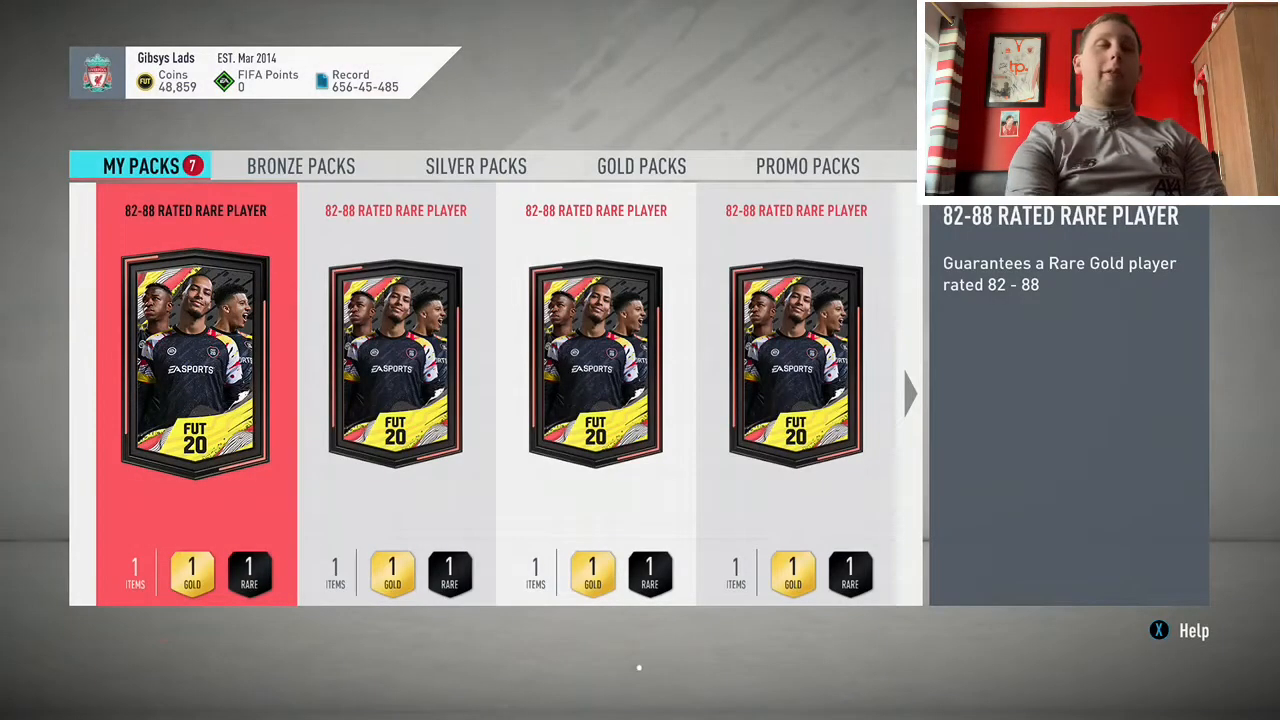
- Open the next 82-88 Rated Rare Player packs, leaving four unopened
left_click(194, 364)
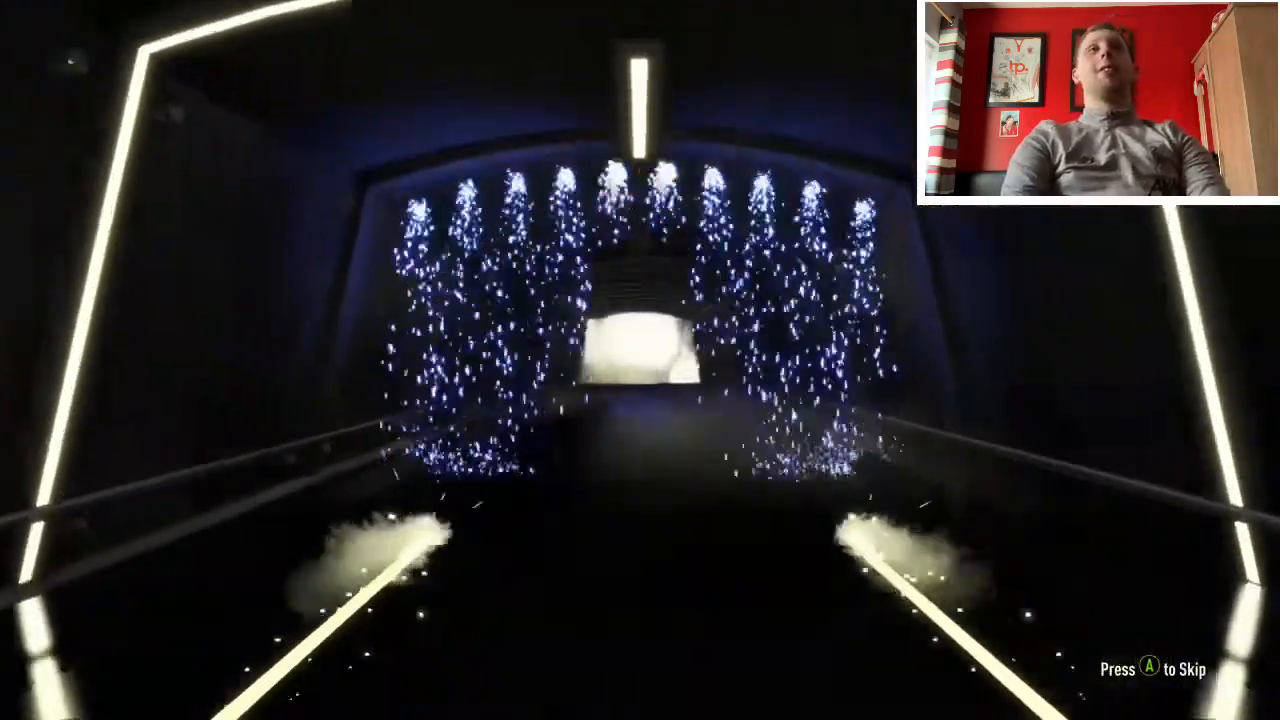
key("a")
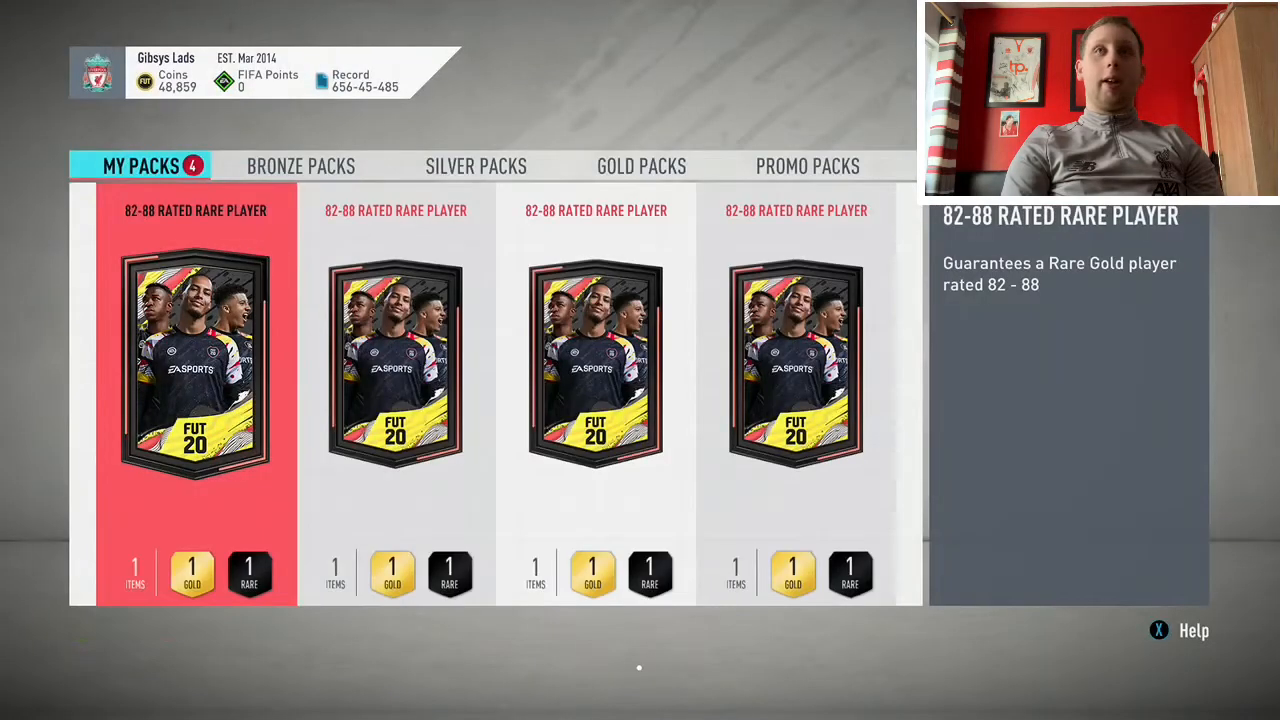
- Open another rare player pack revealing Ndidi (84) and Raul Albiol (83)
left_click(196, 364)
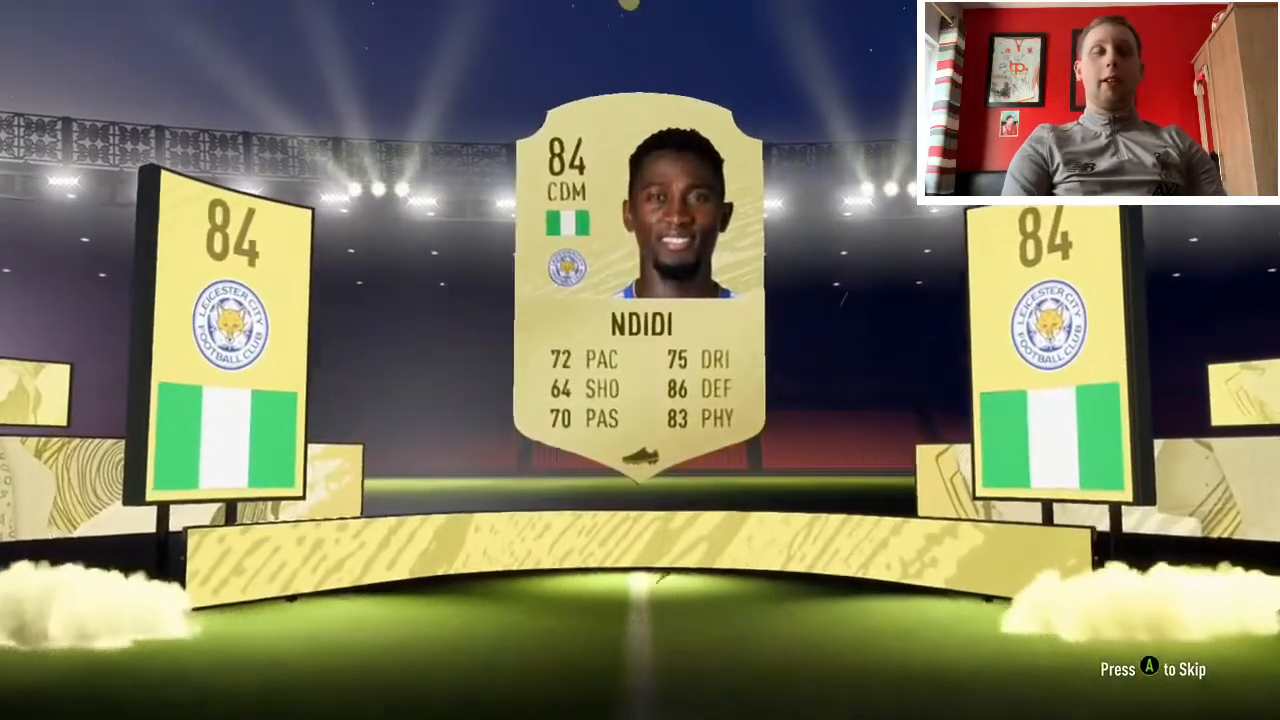
key("a")
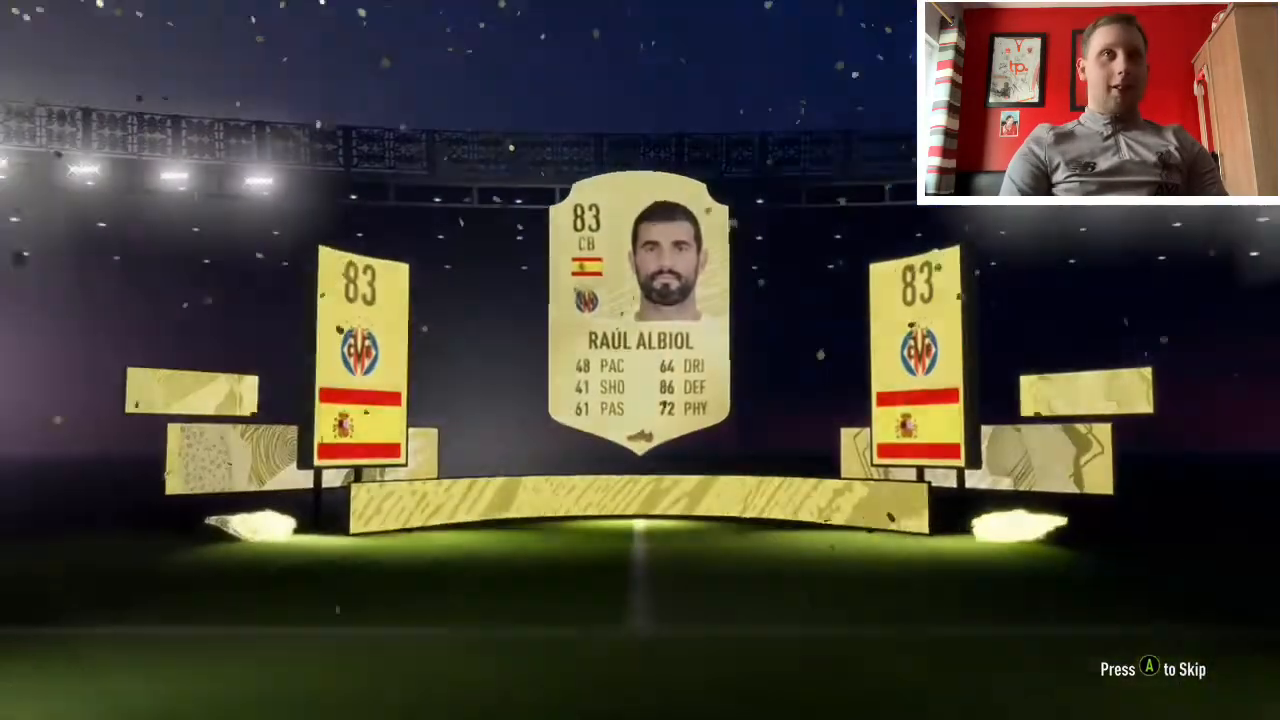
- Reveal the 86-rated Werner walkout, then return through Transfers to the Squads hub
key("a")
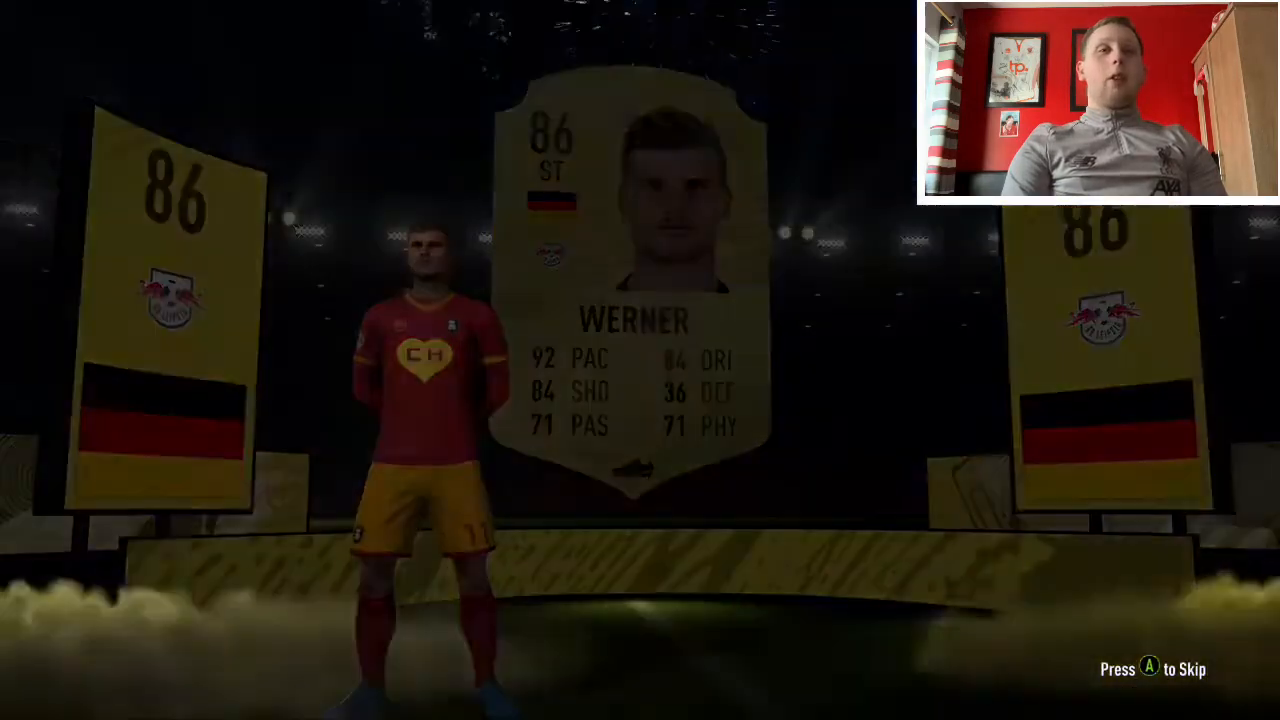
key("a")
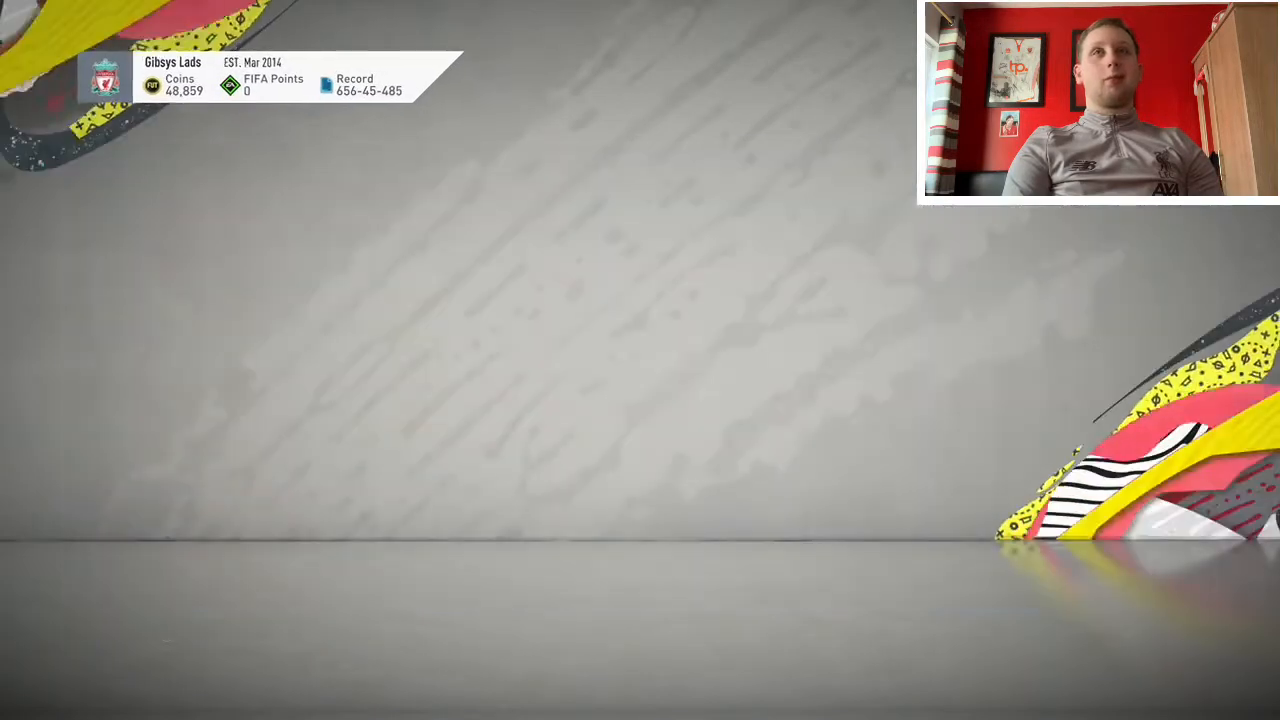
left_click(718, 164)
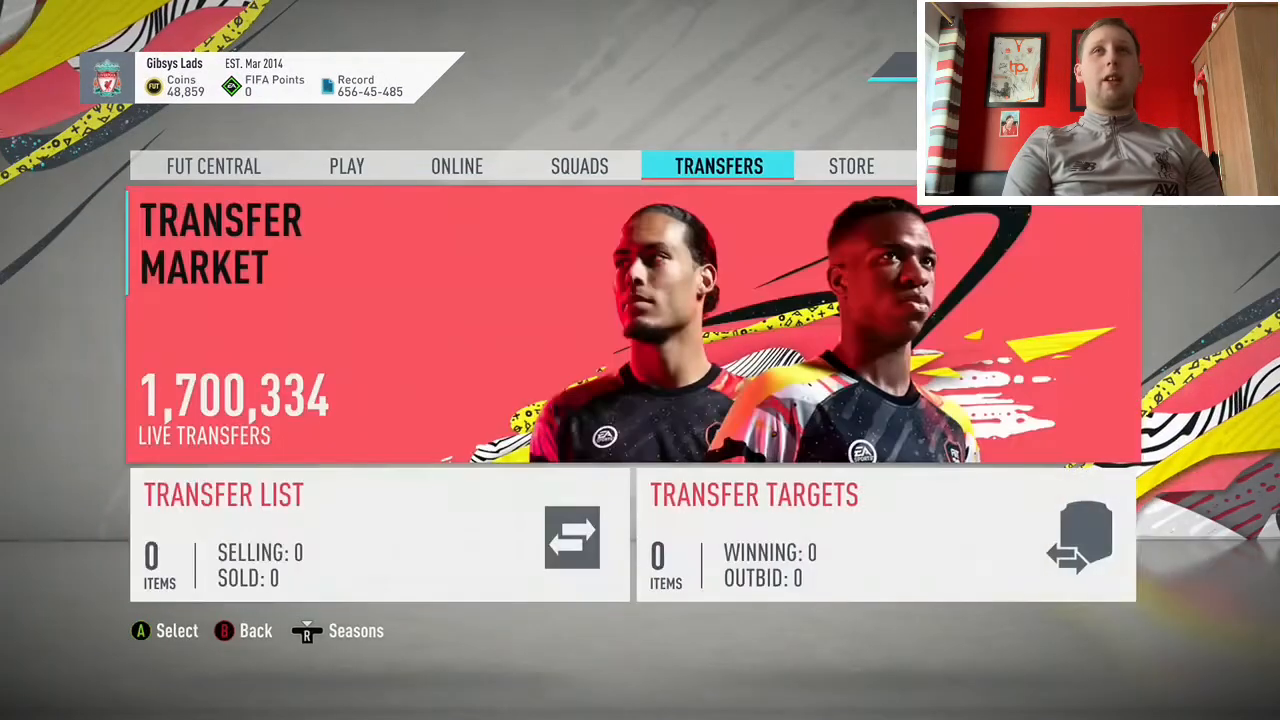
left_click(580, 164)
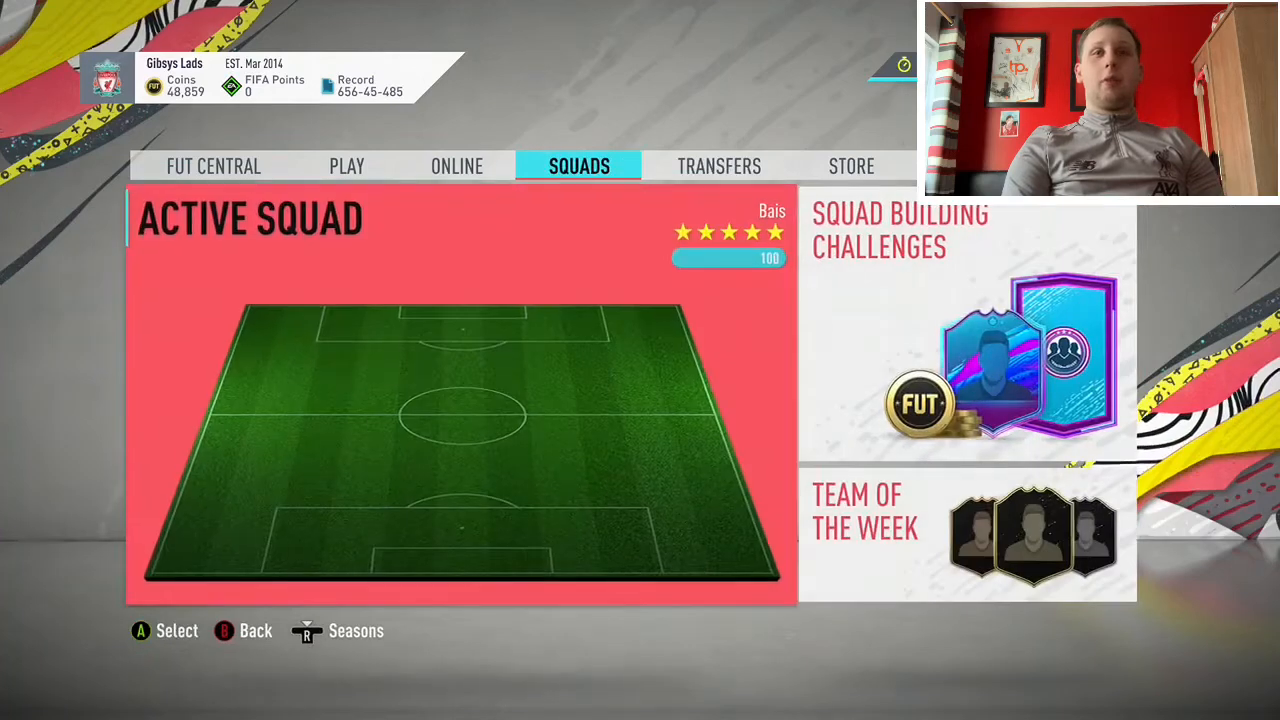